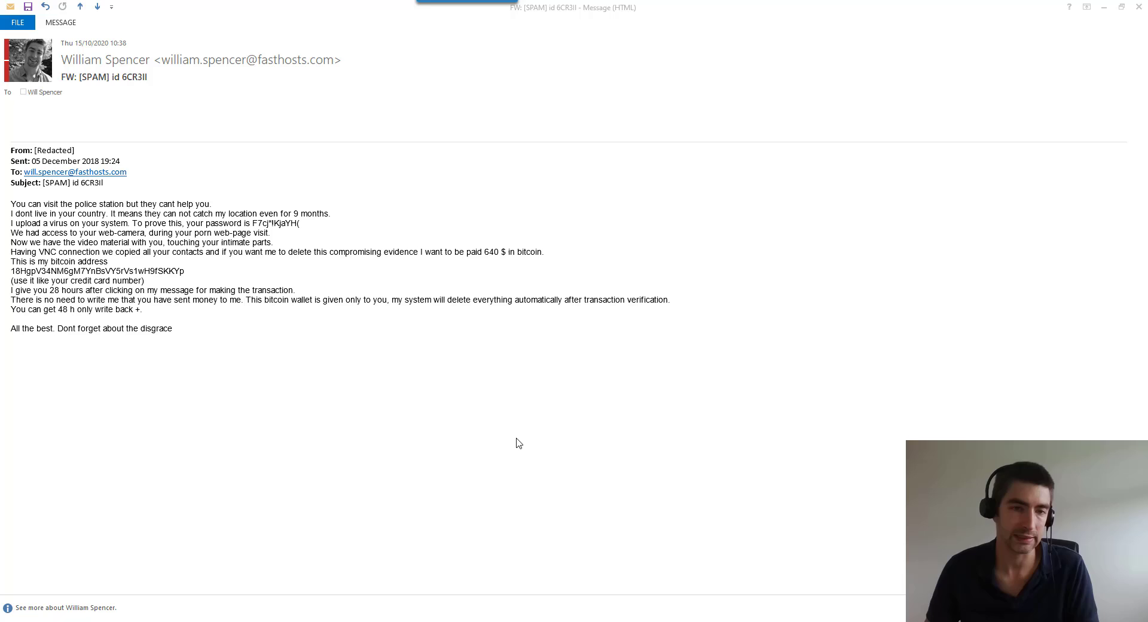
mouse_move(148, 237)
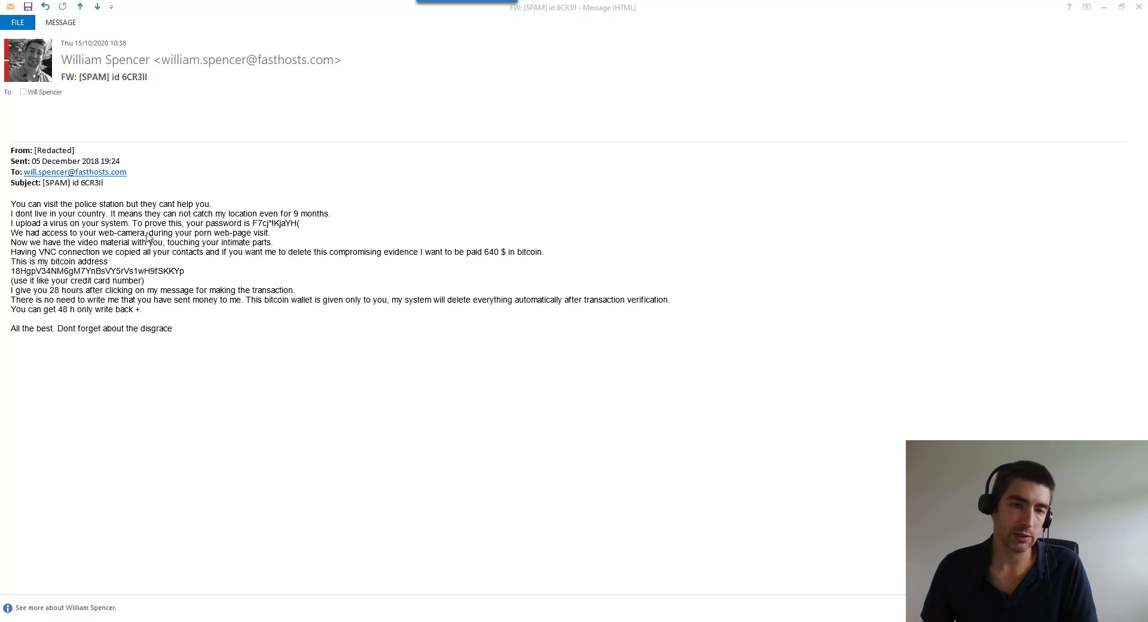
mouse_move(178, 217)
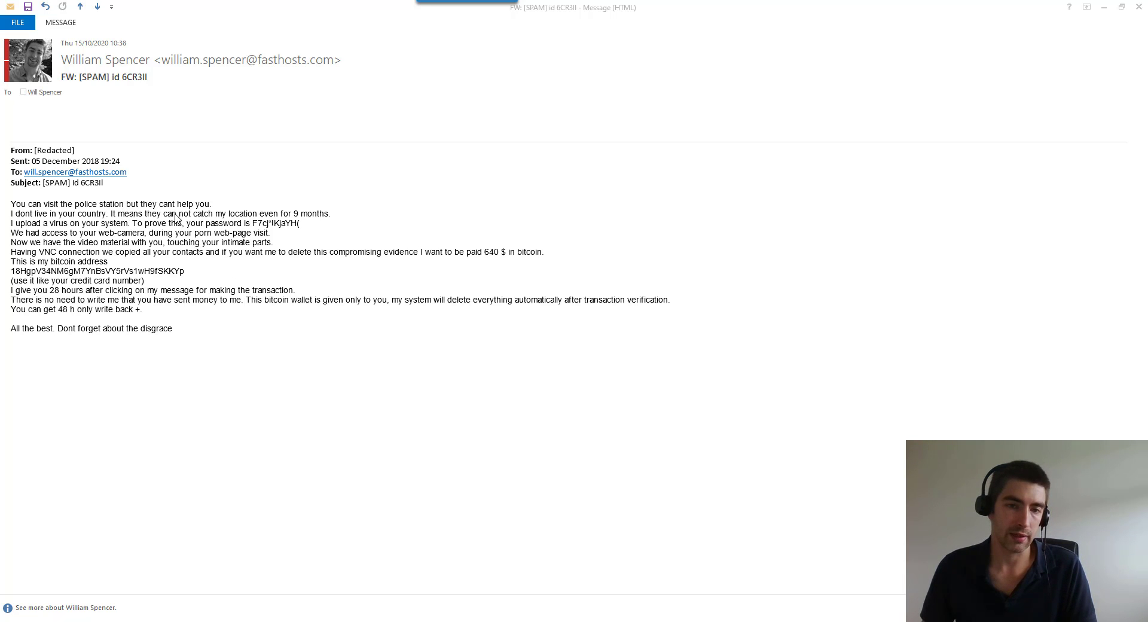
mouse_move(205, 218)
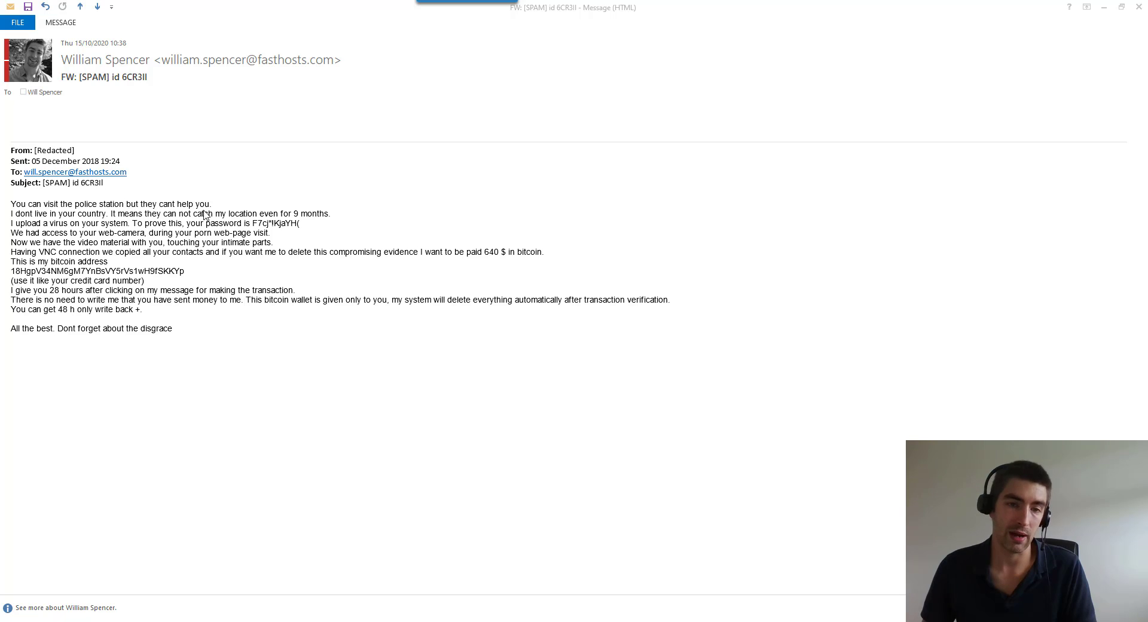
mouse_move(258, 229)
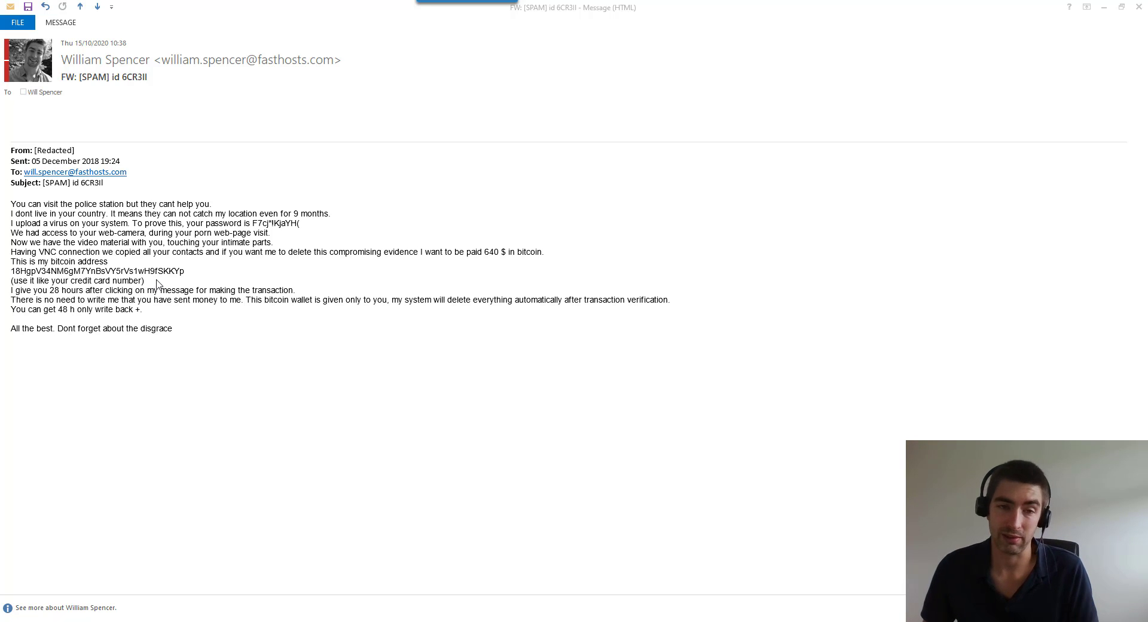
mouse_move(86, 247)
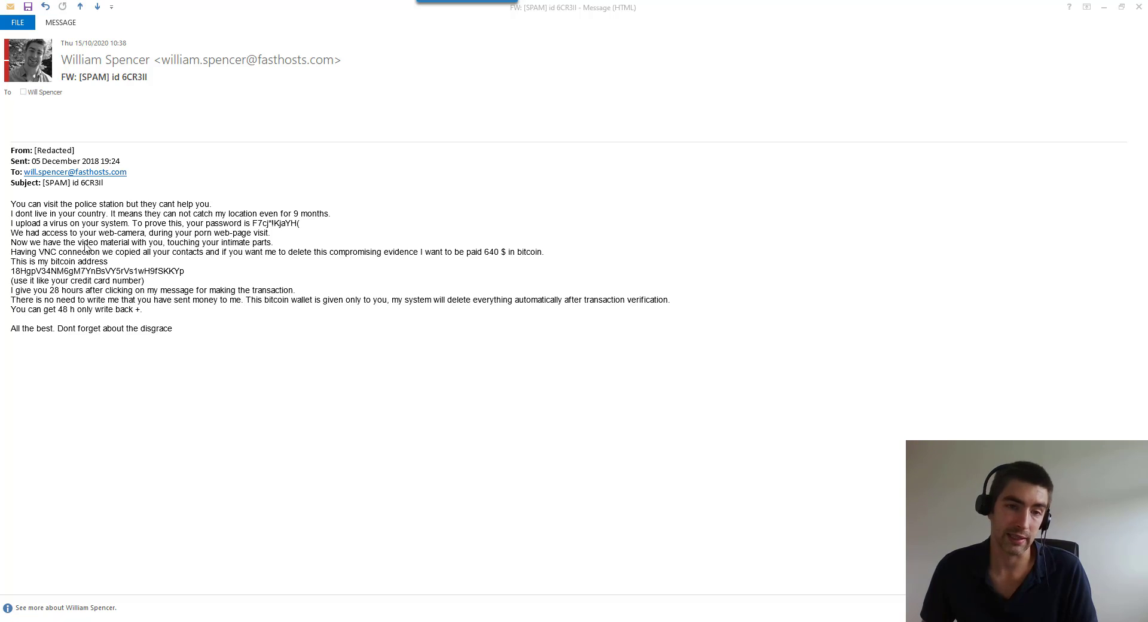
mouse_move(185, 247)
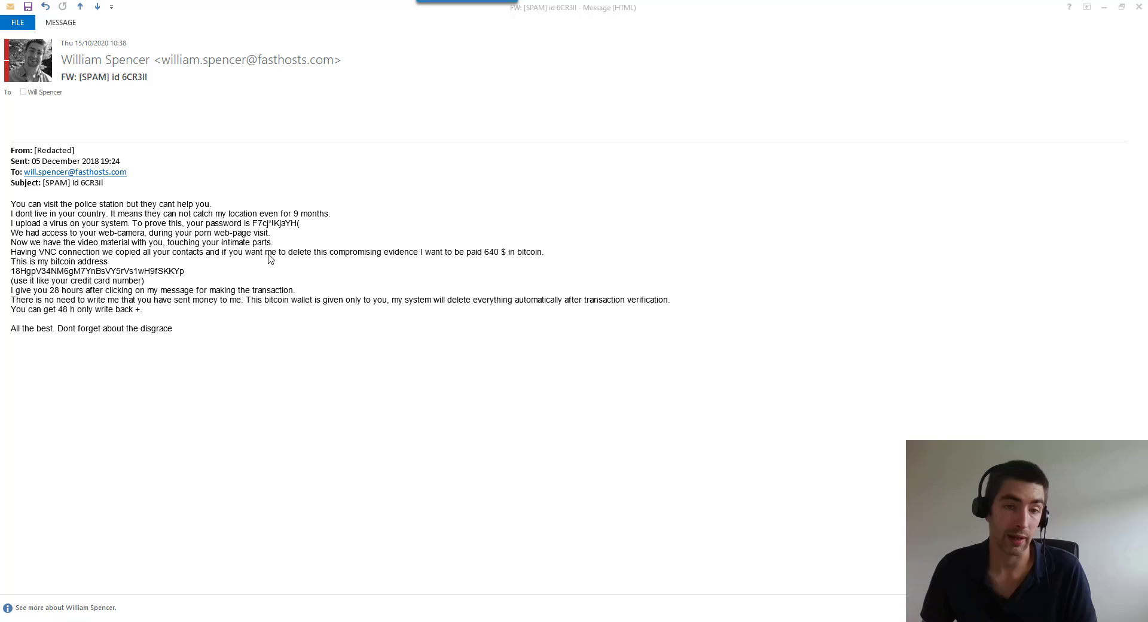
mouse_move(281, 269)
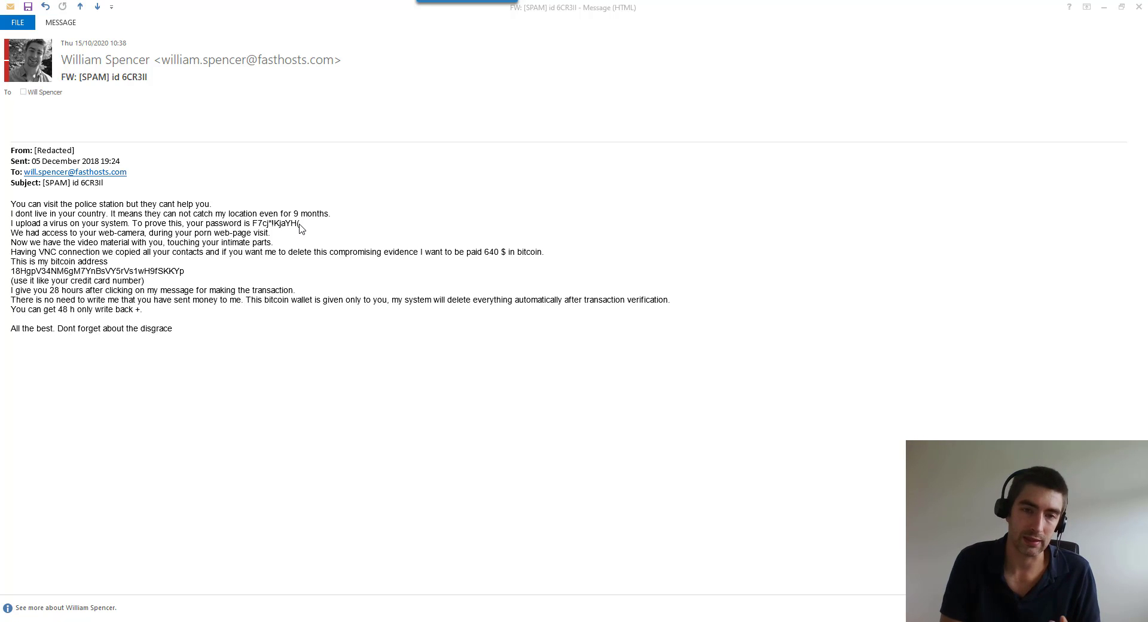
mouse_move(23, 196)
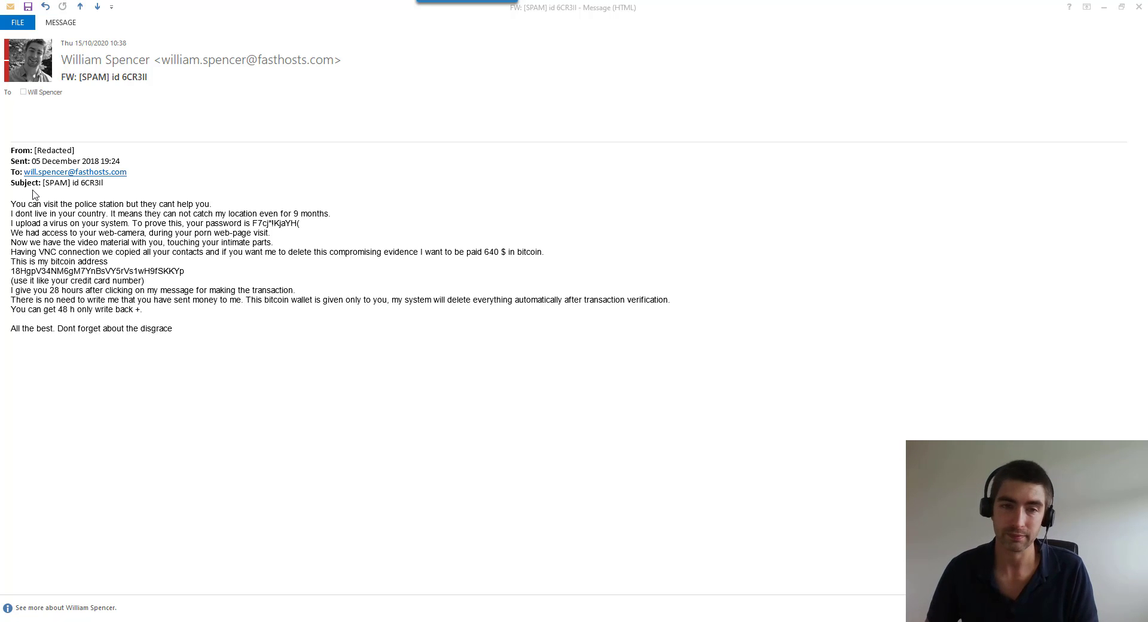
mouse_move(161, 201)
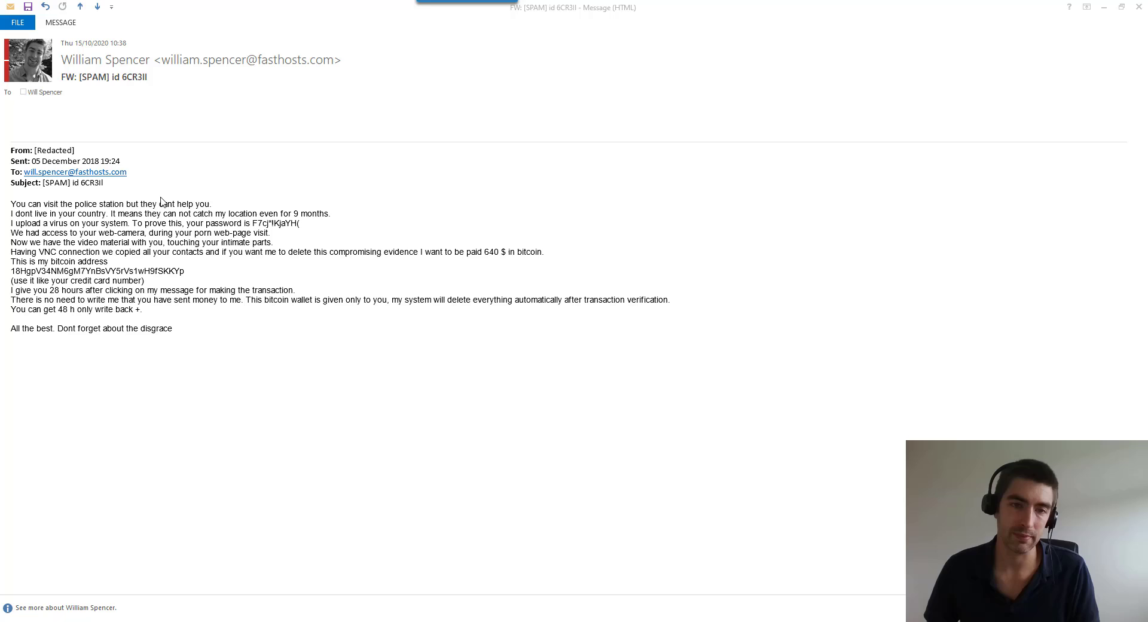
mouse_move(304, 226)
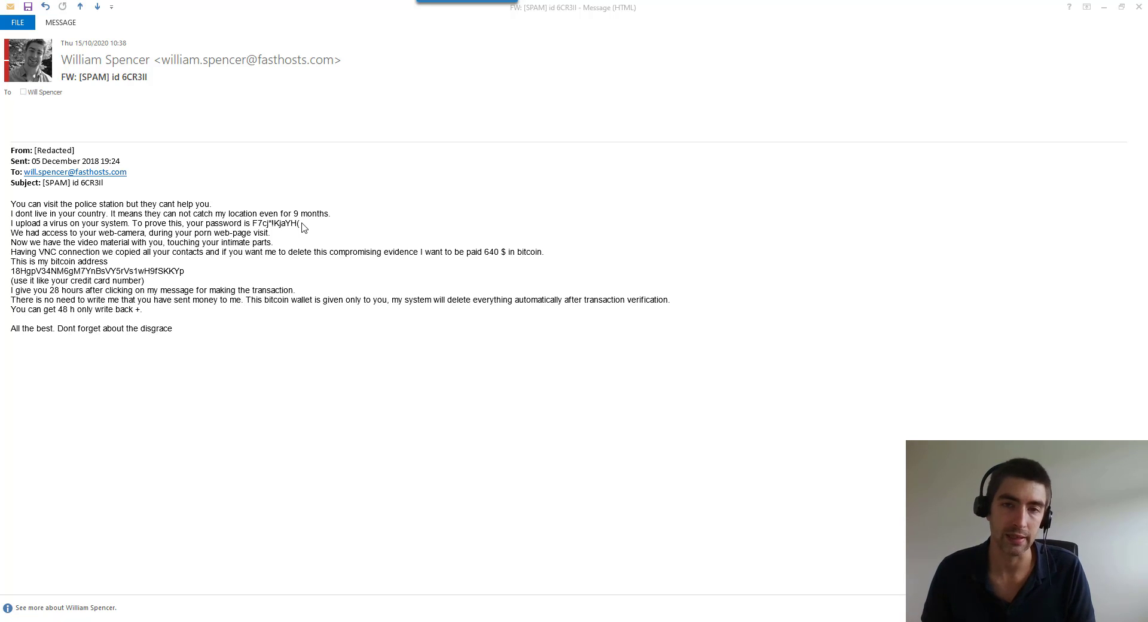
mouse_move(257, 228)
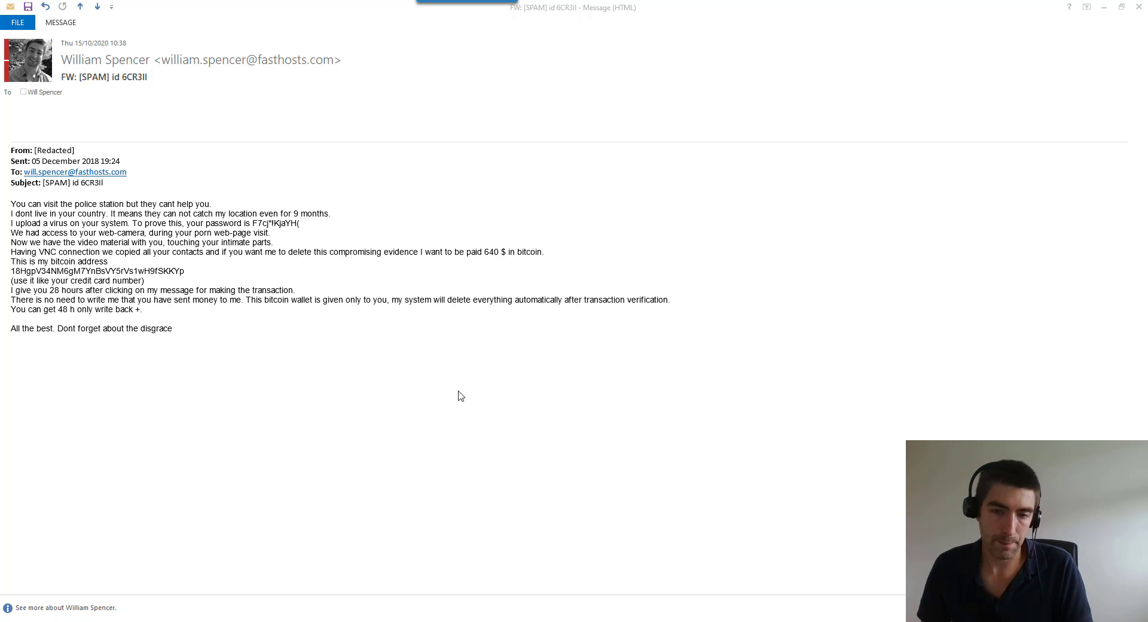
mouse_move(503, 409)
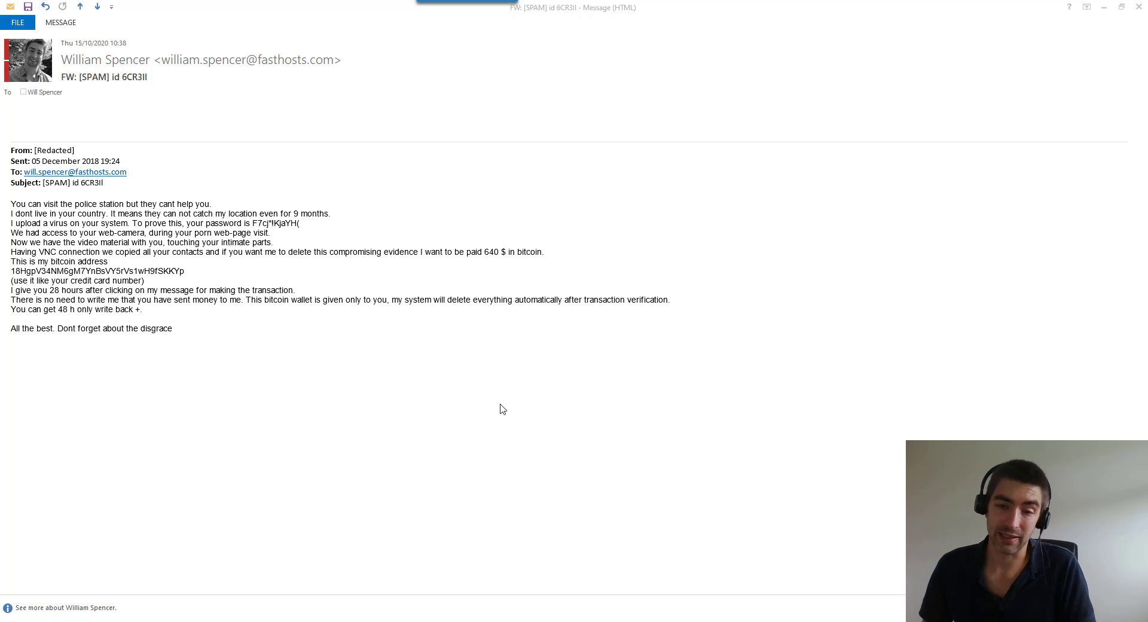
mouse_move(512, 591)
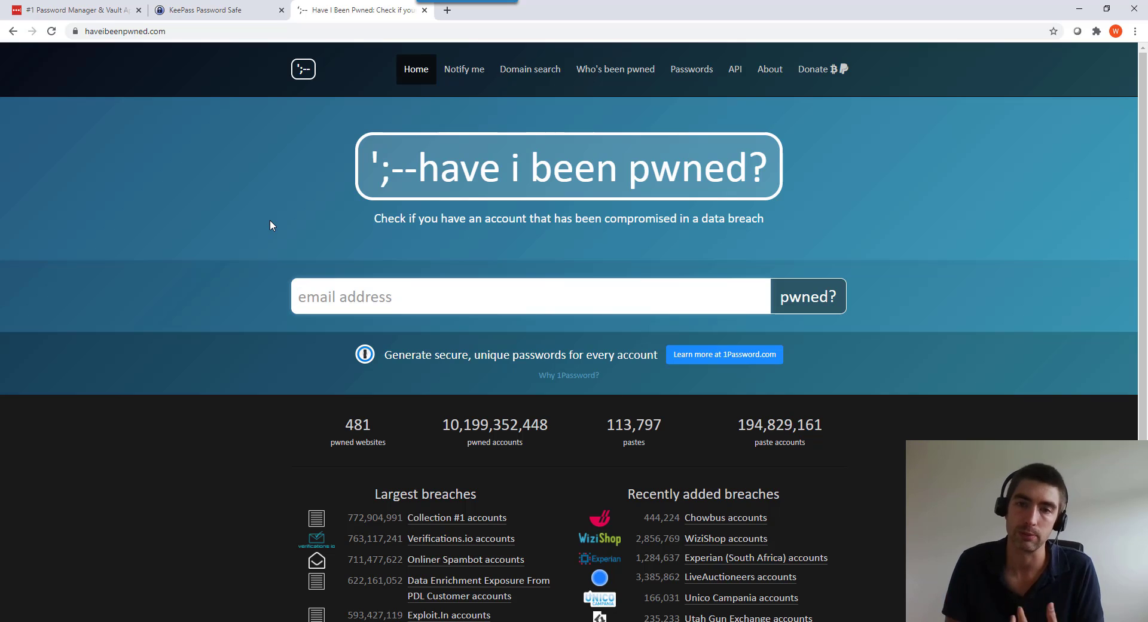
mouse_move(390, 201)
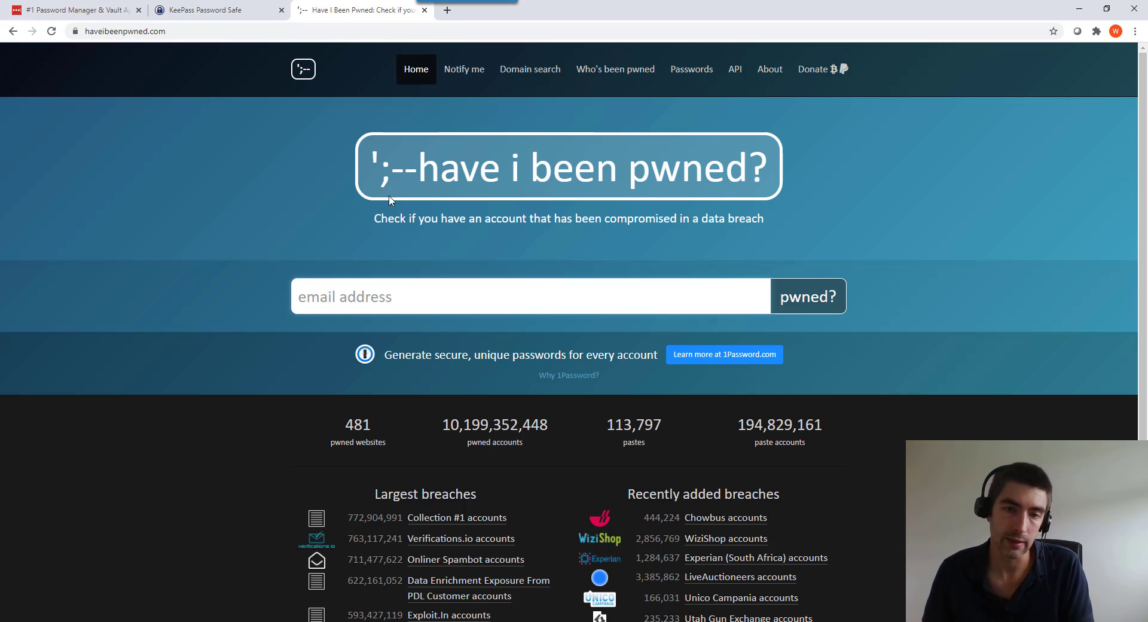
mouse_move(577, 160)
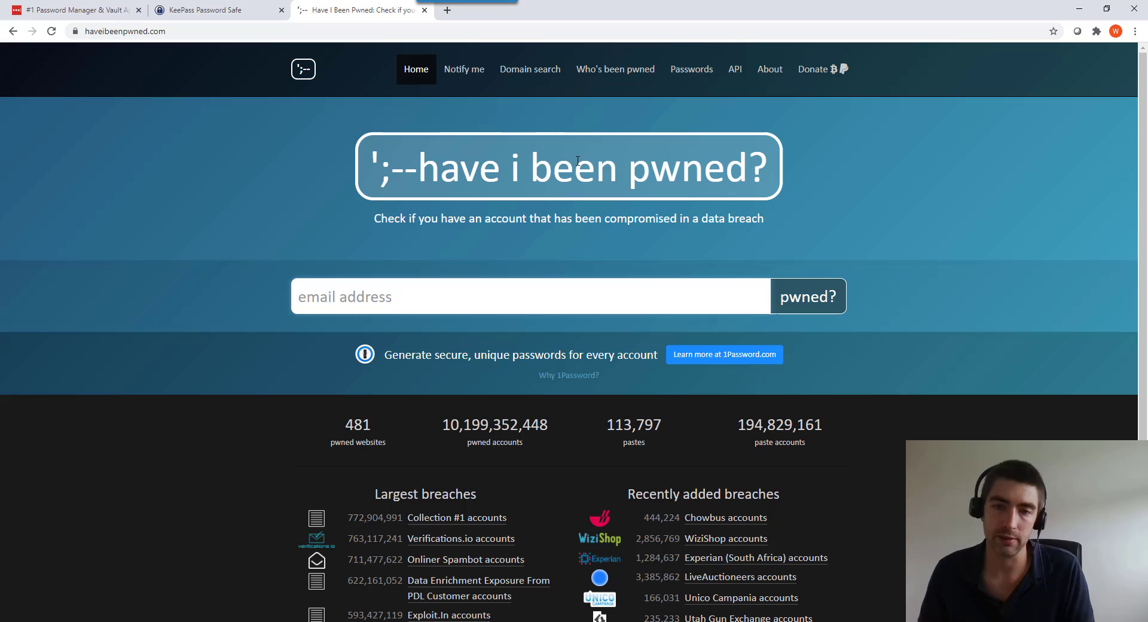
mouse_move(747, 165)
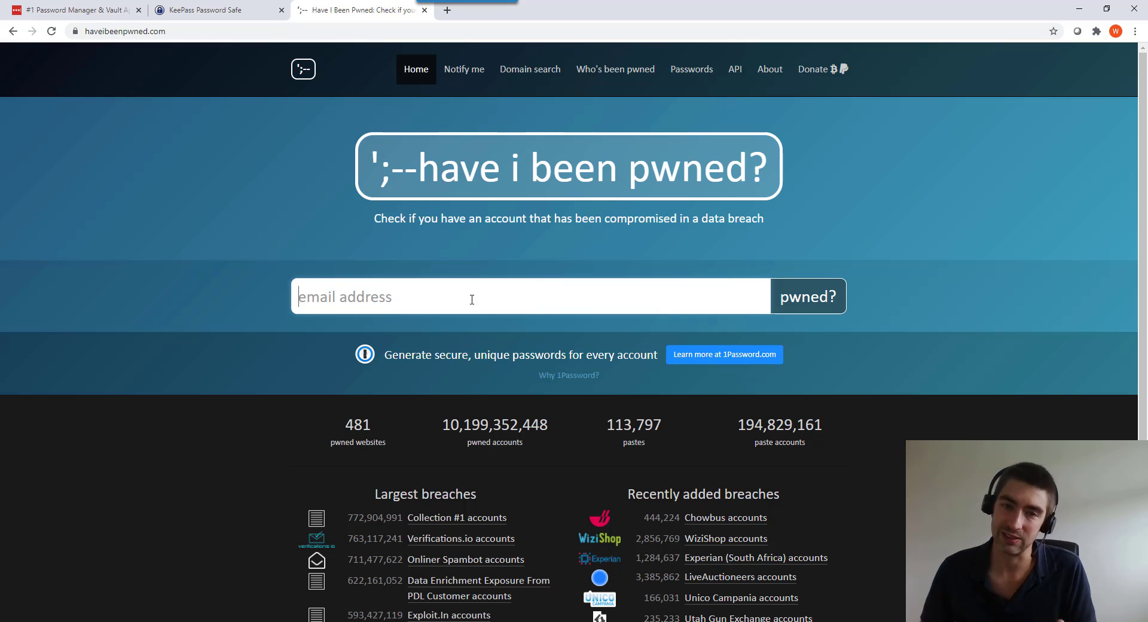
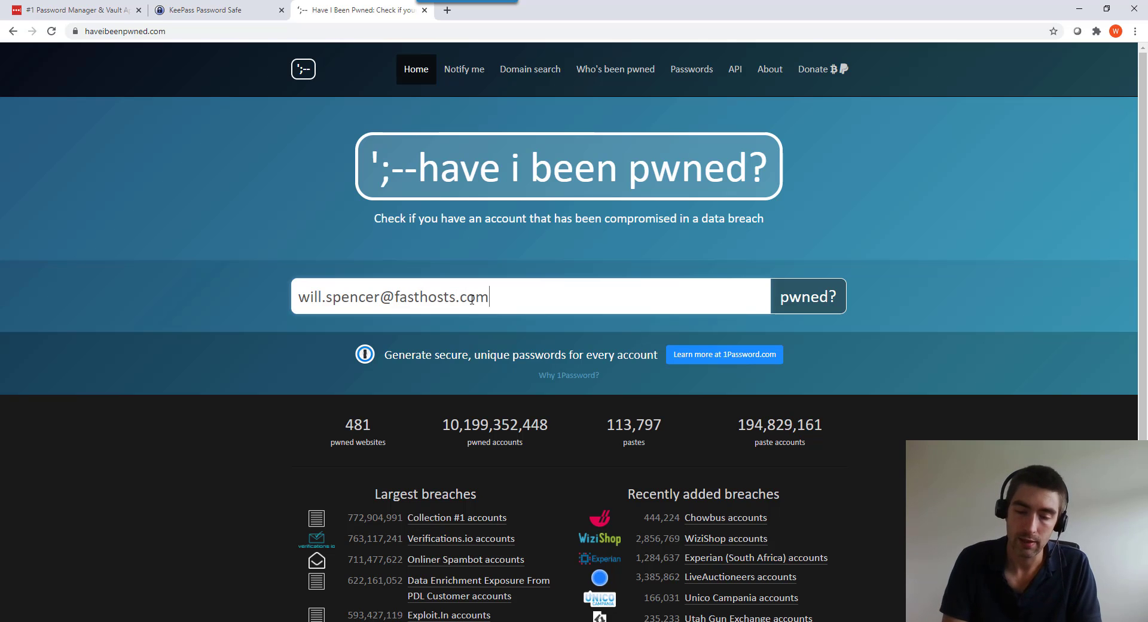
Run the lookup and review the breaches list: Adobe, Covve and Verifications.io.
left_click(808, 296)
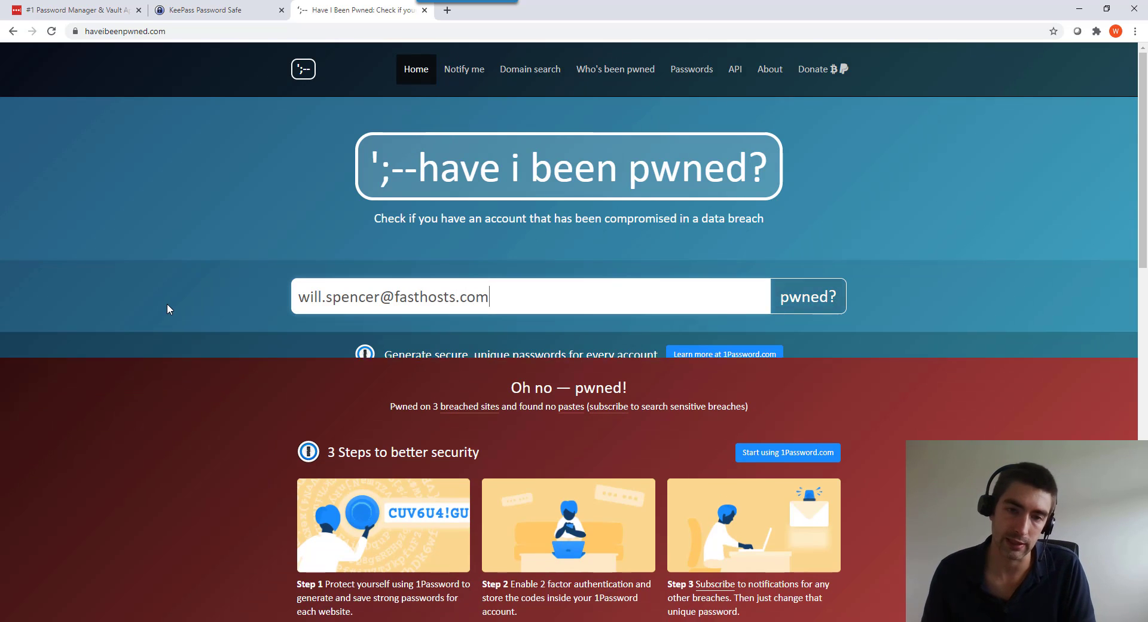
scroll("down", 3)
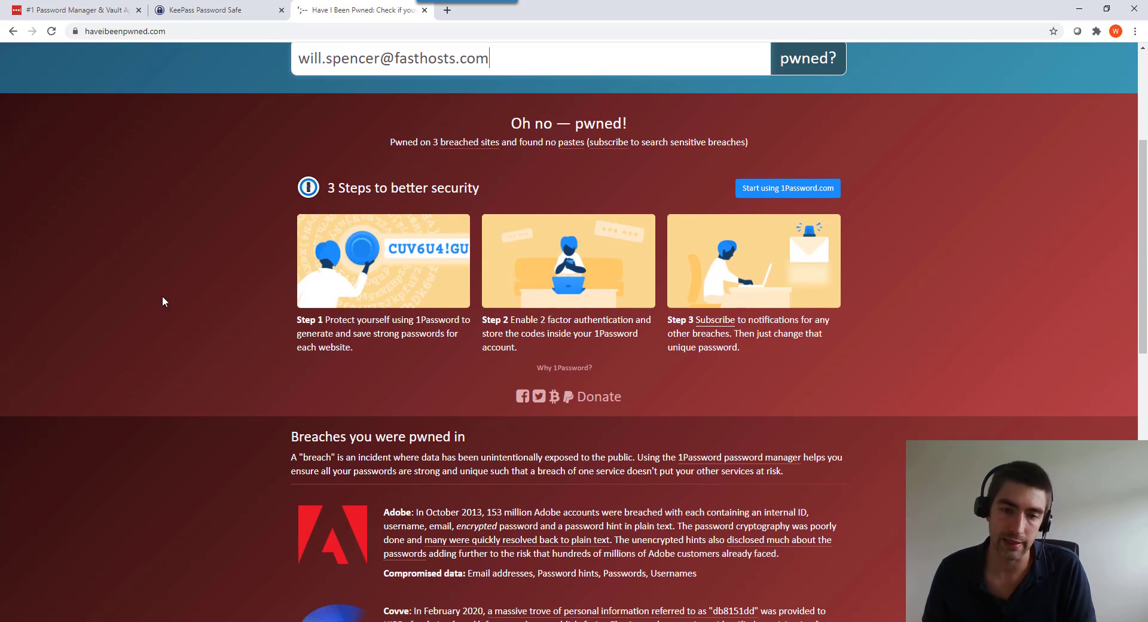
scroll("down", 3)
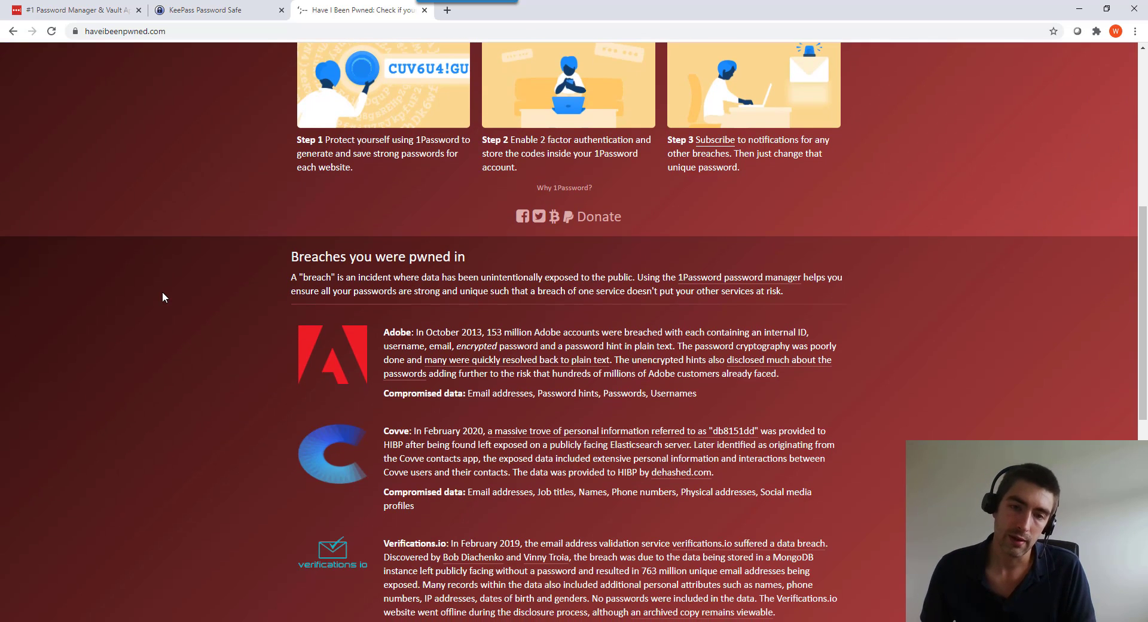
scroll("down", 3)
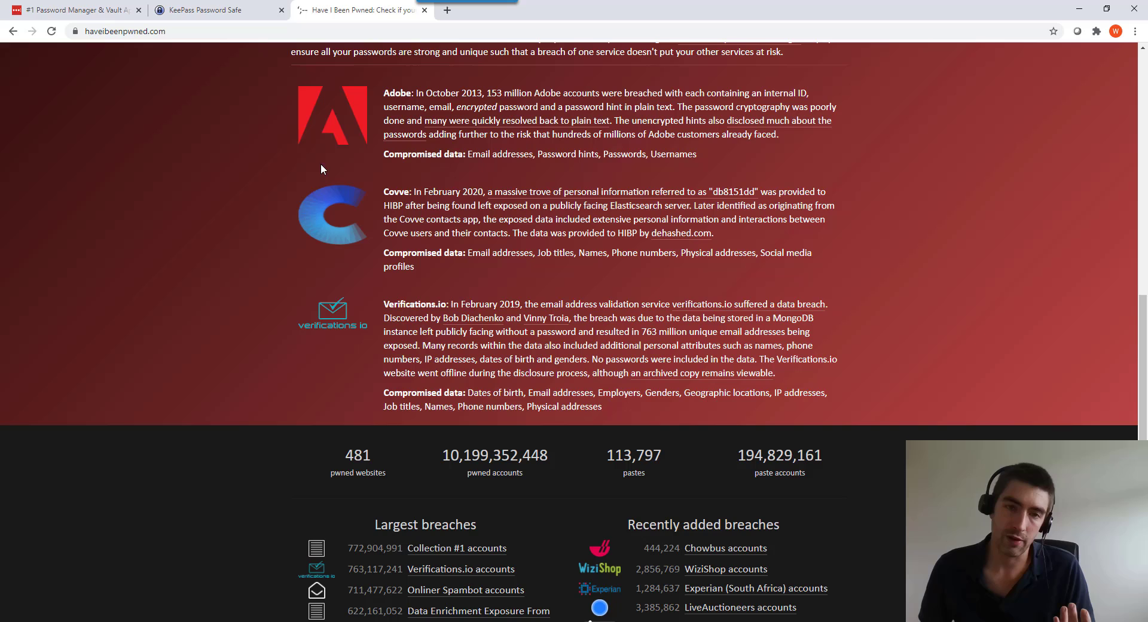
scroll("up", 3)
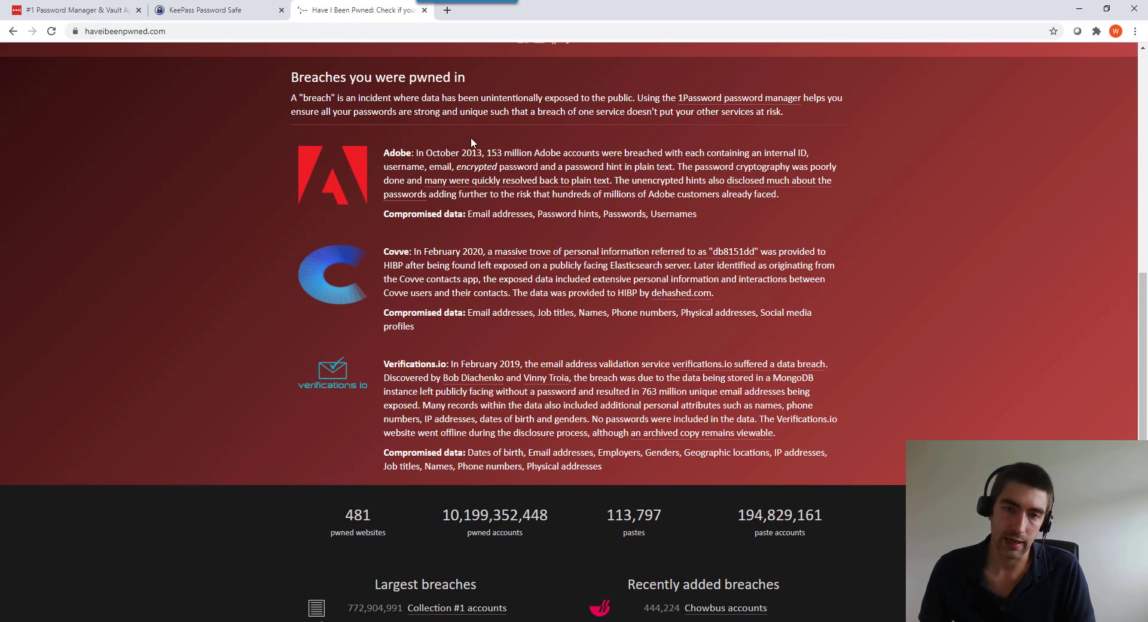
mouse_move(211, 165)
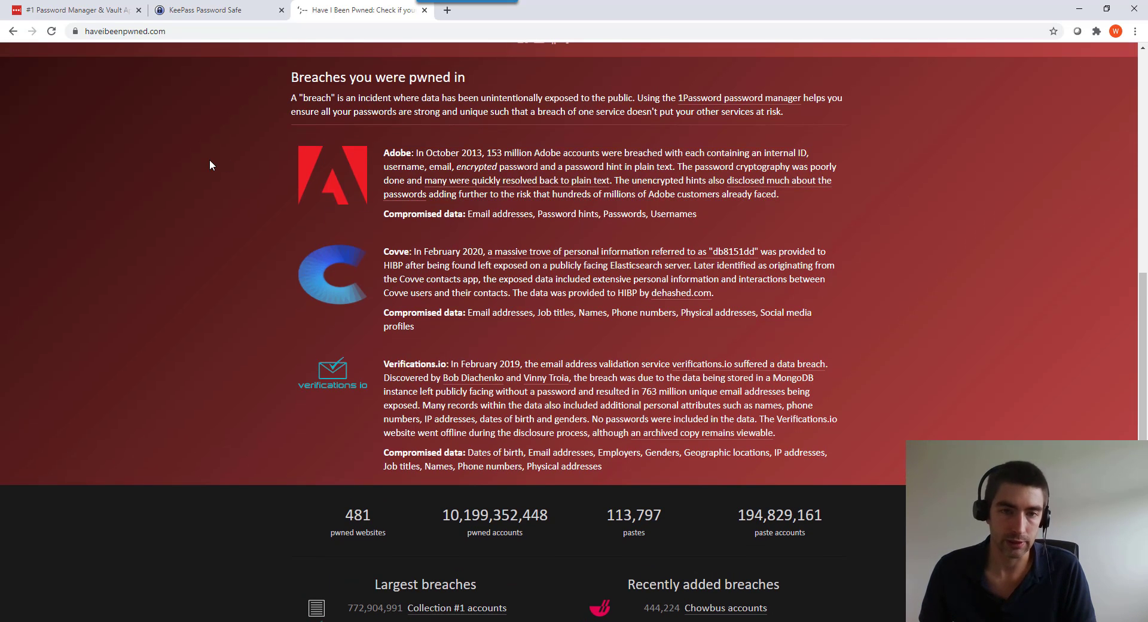
scroll("up", 3)
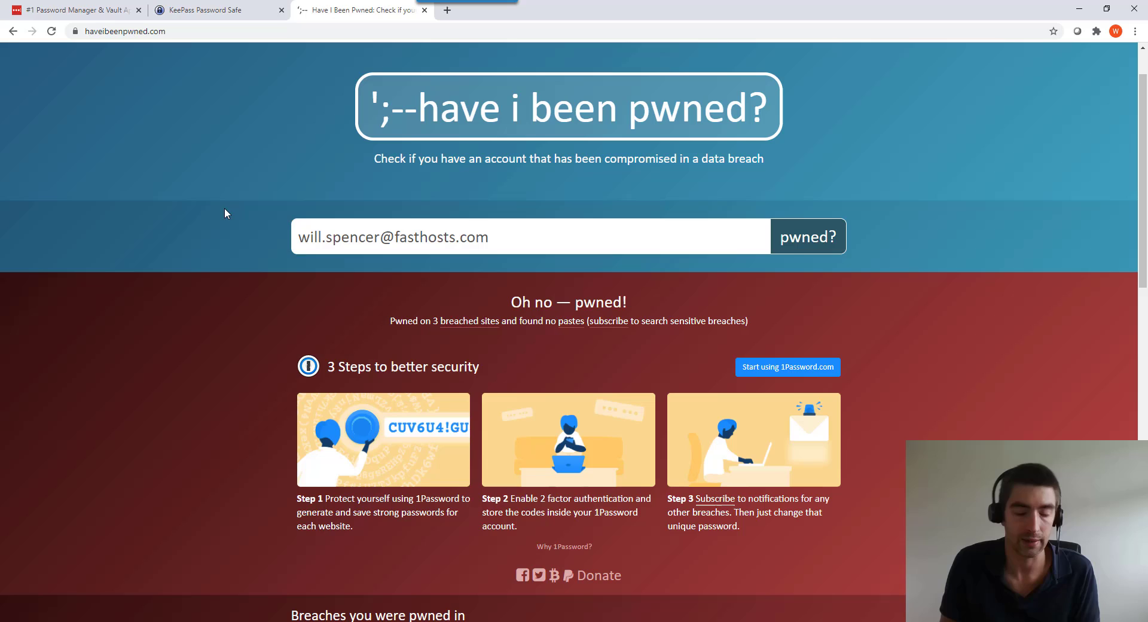
mouse_move(242, 211)
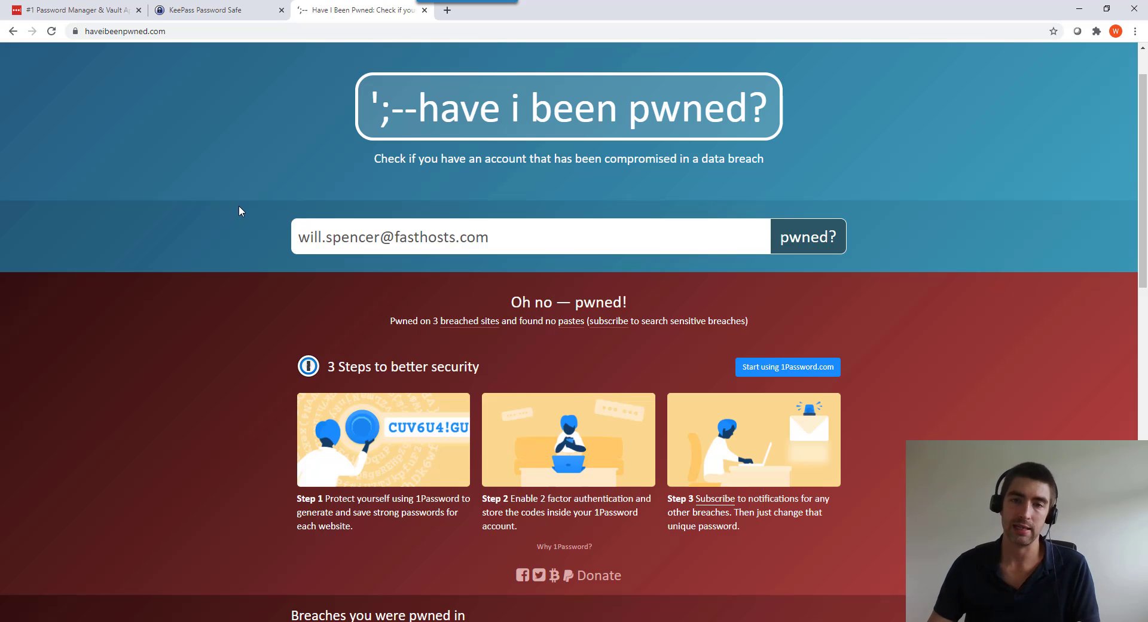
mouse_move(285, 195)
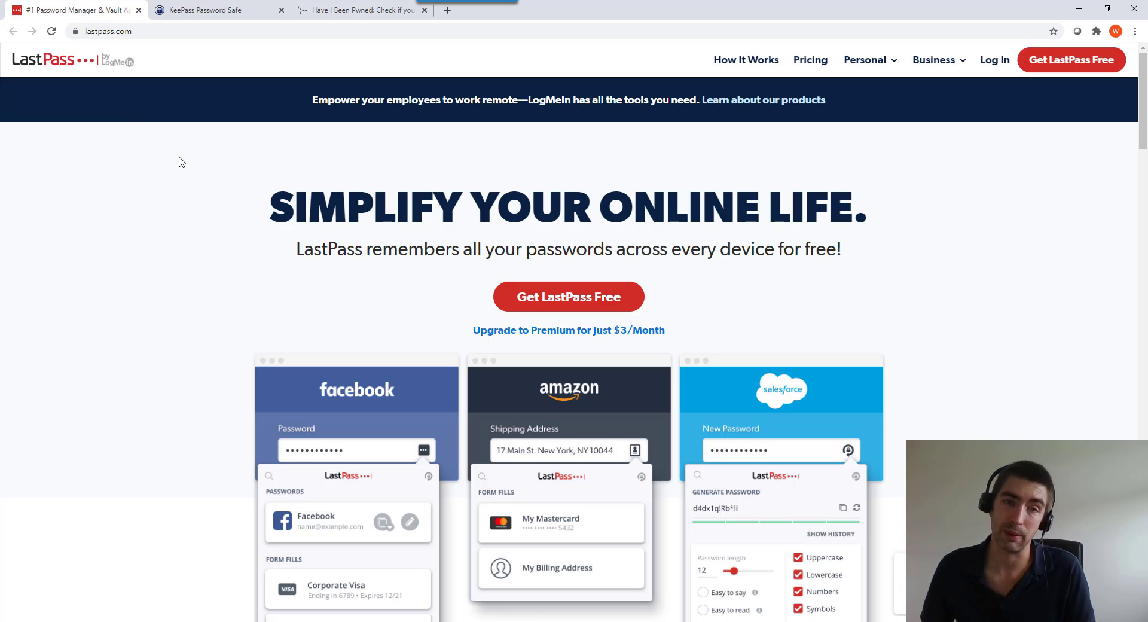
Switch to the KeePass Password Safe browser tab.
left_click(212, 9)
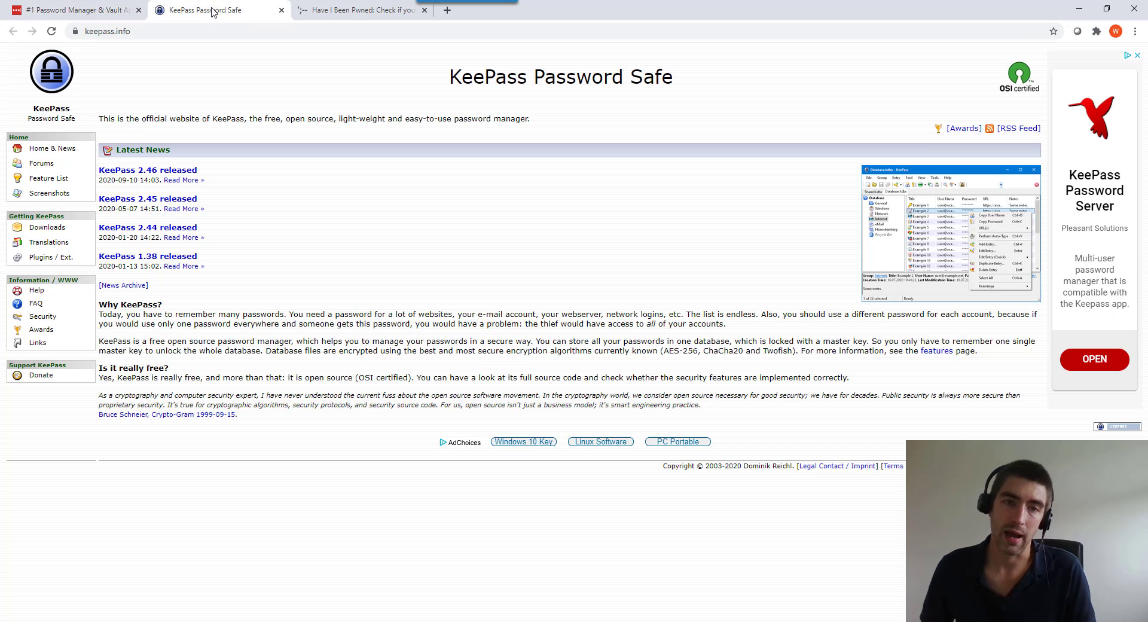